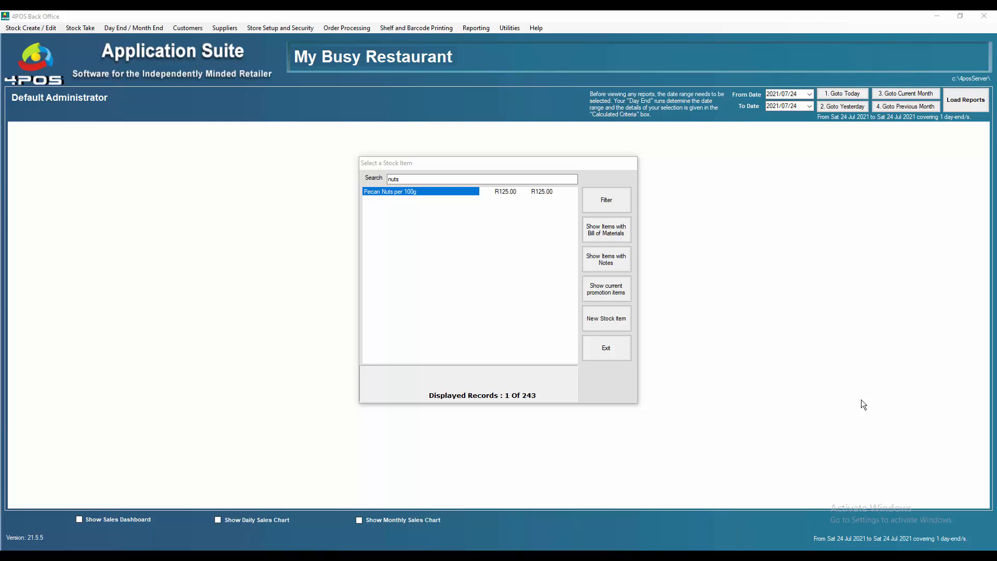
mouse_move(865, 403)
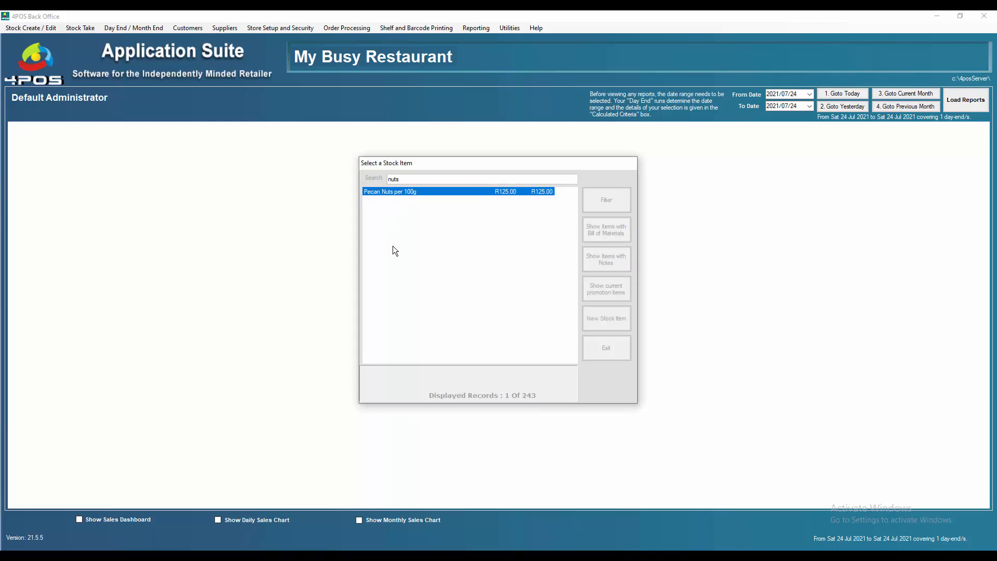
Open Pecan Nuts per 100g and change its suppliers quantity from 1 to 10
double_click(389, 191)
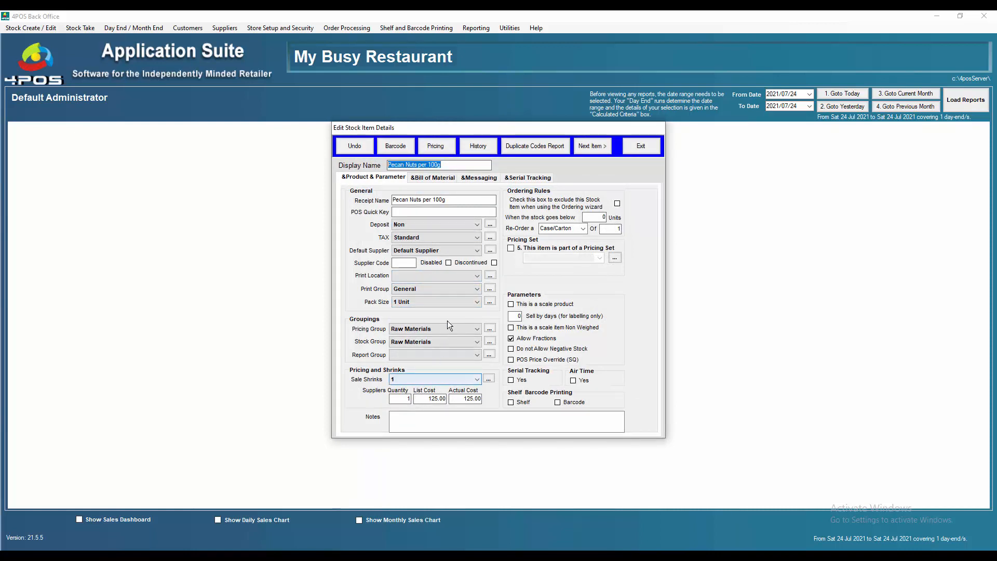
click(401, 399)
text(0)
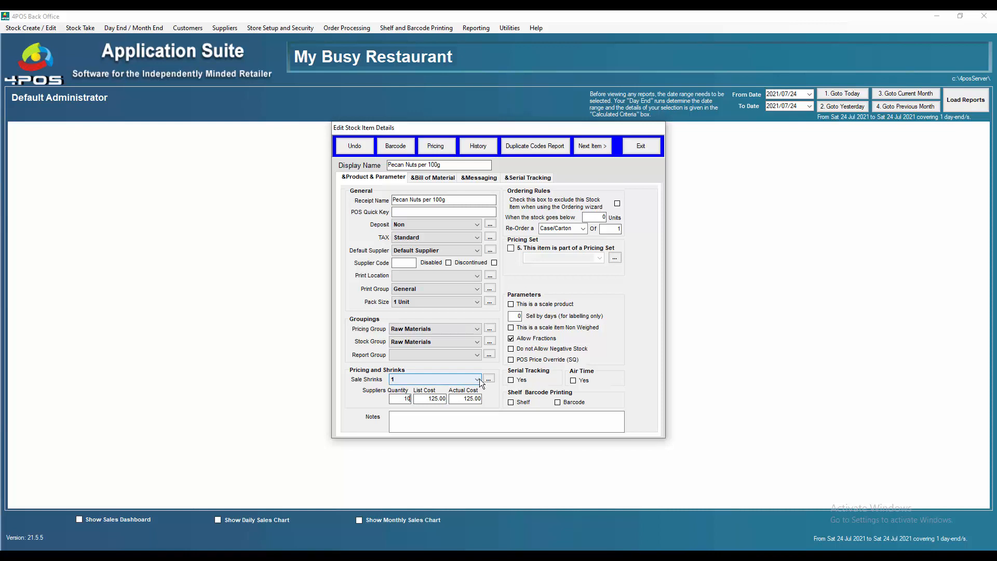
click(478, 379)
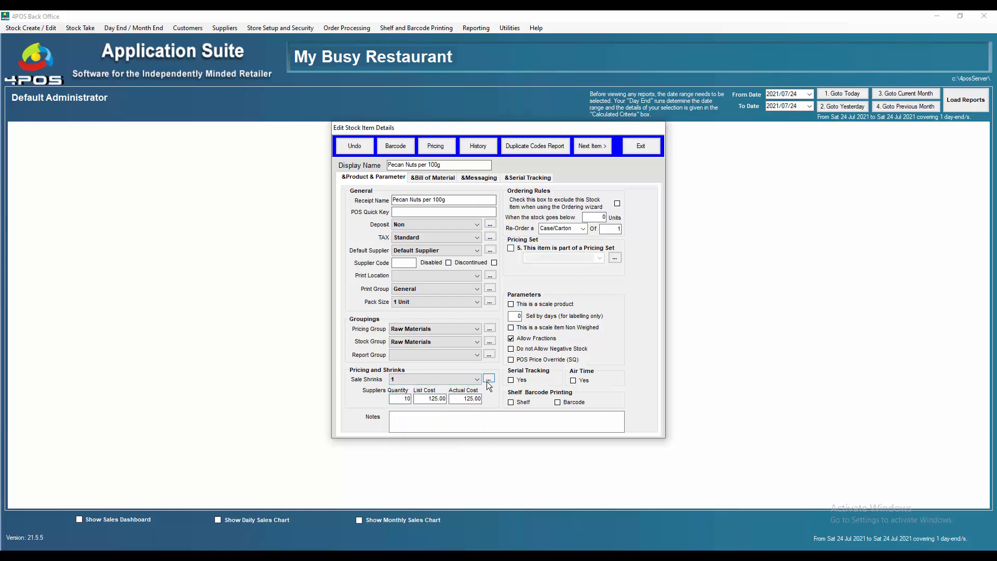
Add a new 1x2x5x10 shrink and select it as the item's Sale Shrinks
click(489, 379)
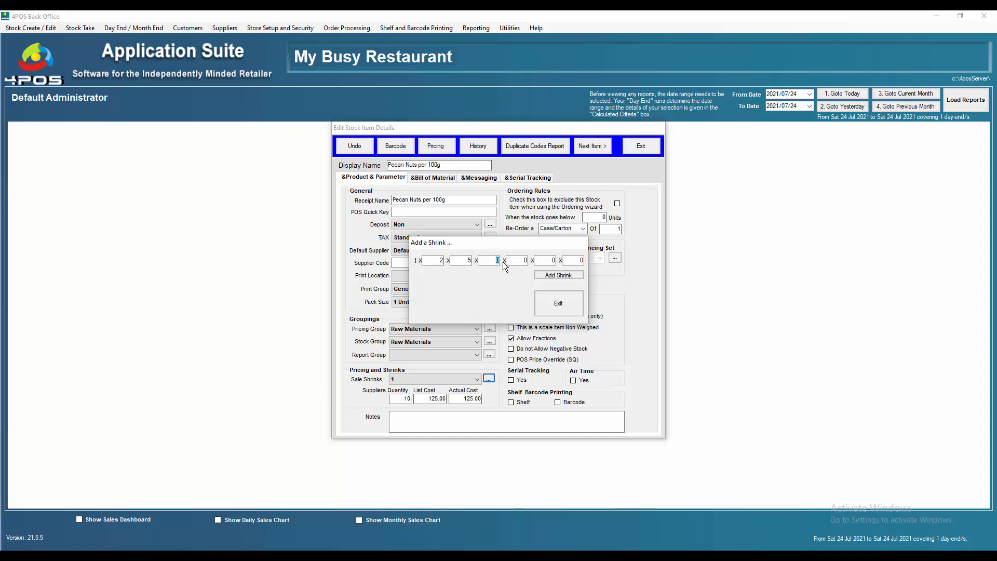
text(10)
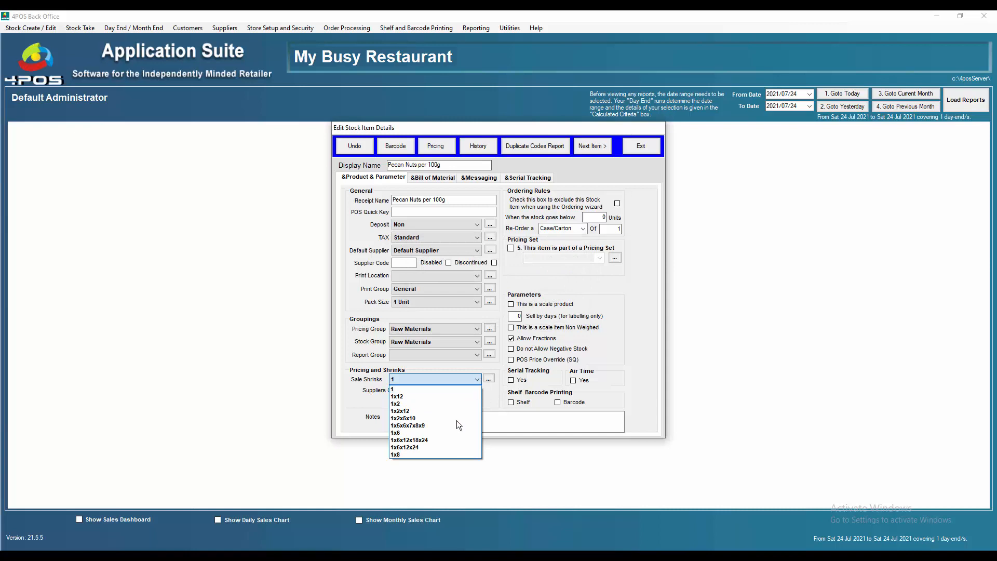
click(403, 418)
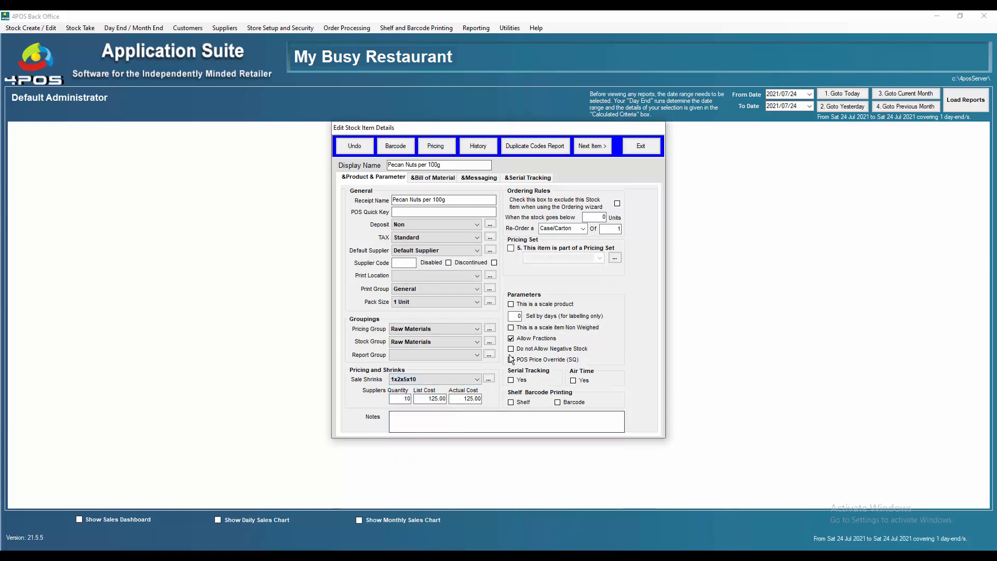
click(435, 380)
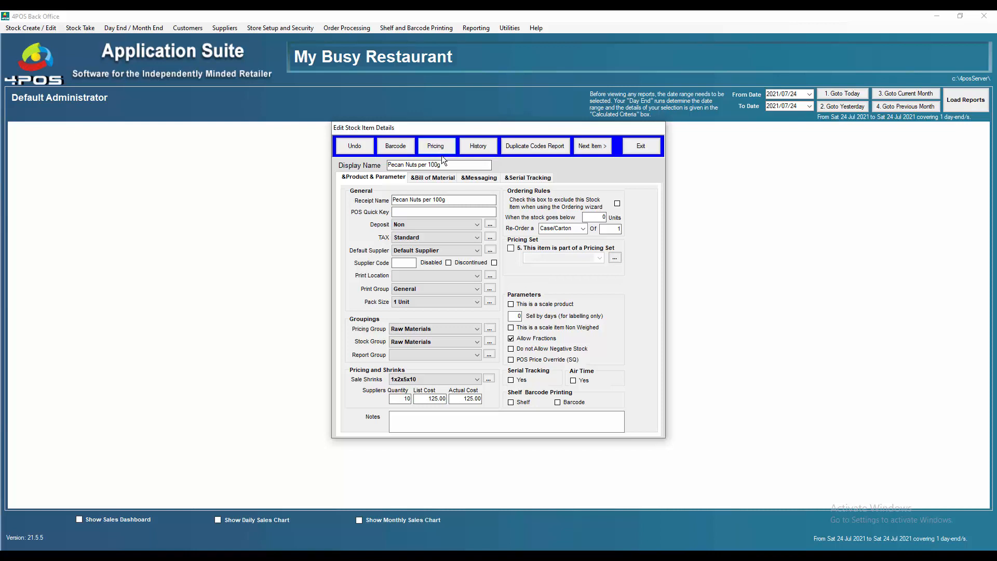
Enter override prices 250, 480, 999 and 1450 for the 1, 2, 5 and 10 packs
click(435, 146)
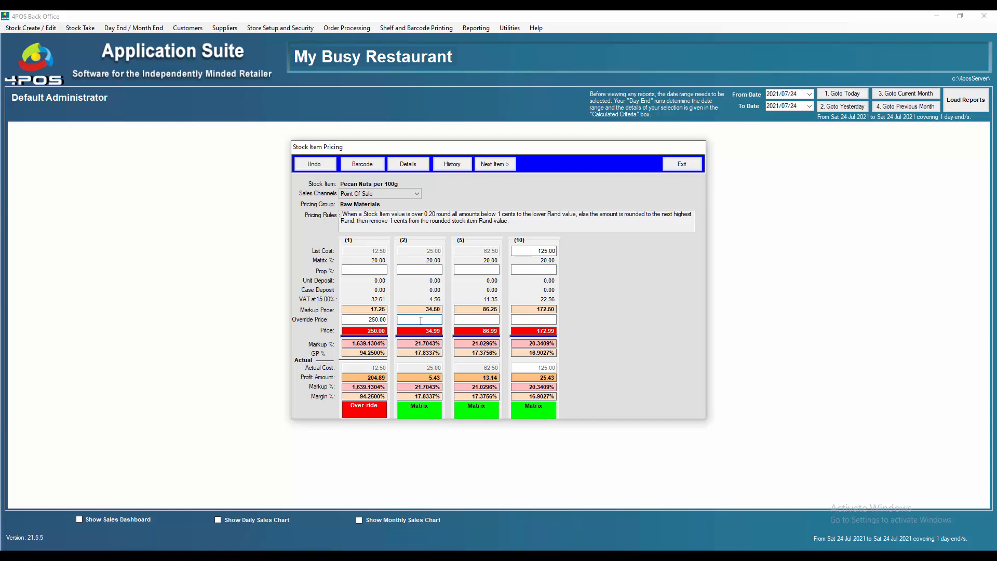
text(48000)
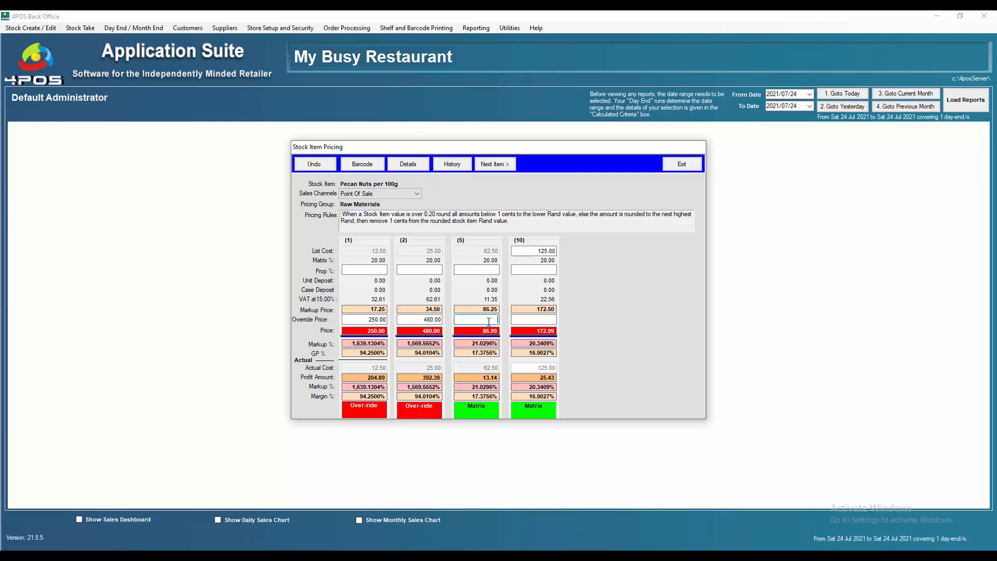
text(999.00)
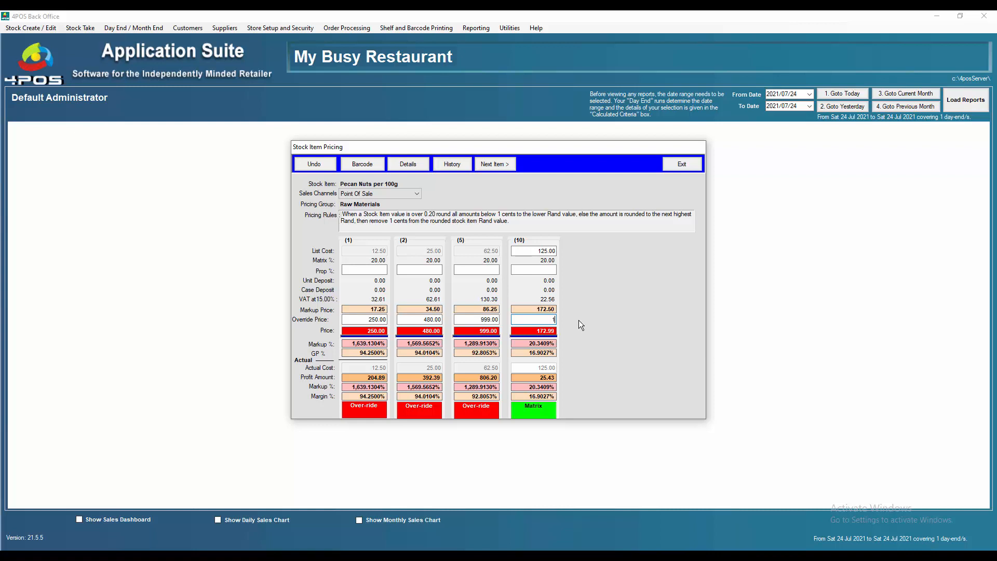
text(45000)
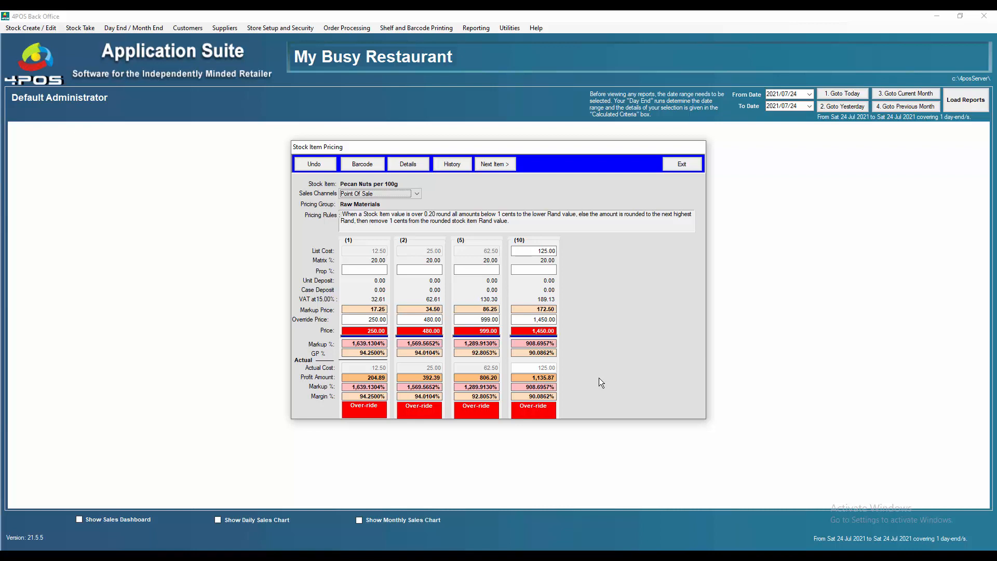
mouse_move(605, 288)
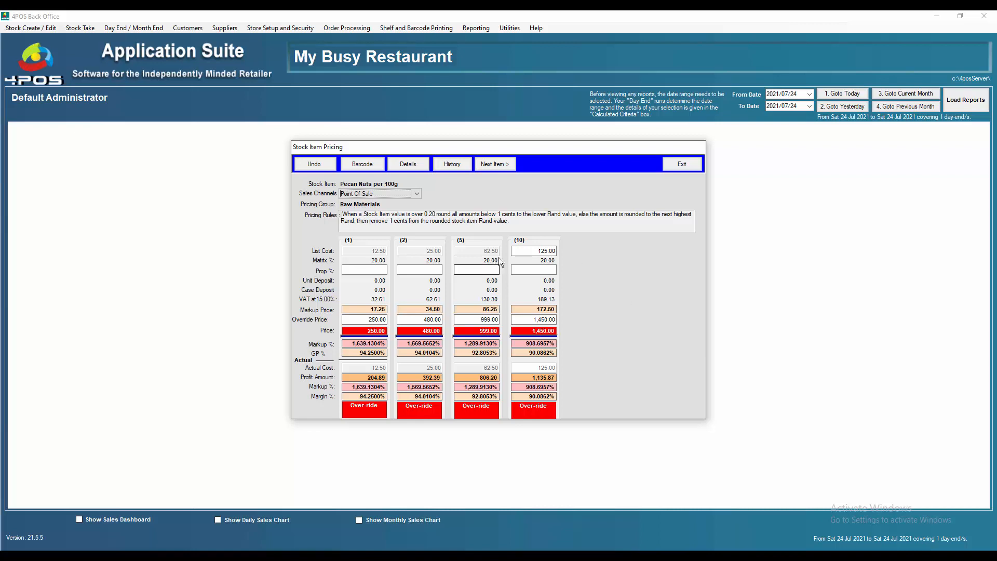
Build barcodes for the 2, 5 and 10 shrinks and return to the pricing screen
click(362, 164)
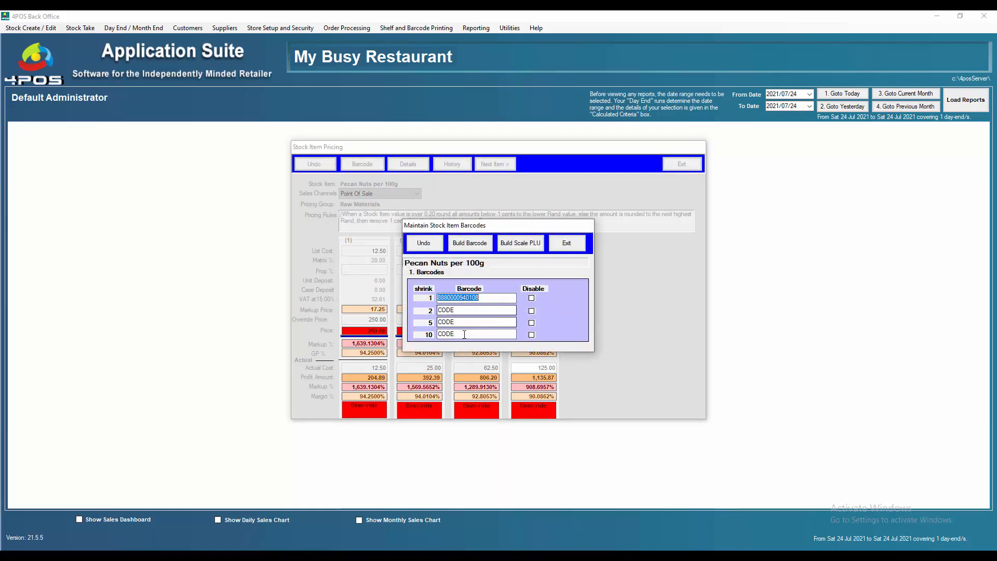
click(476, 309)
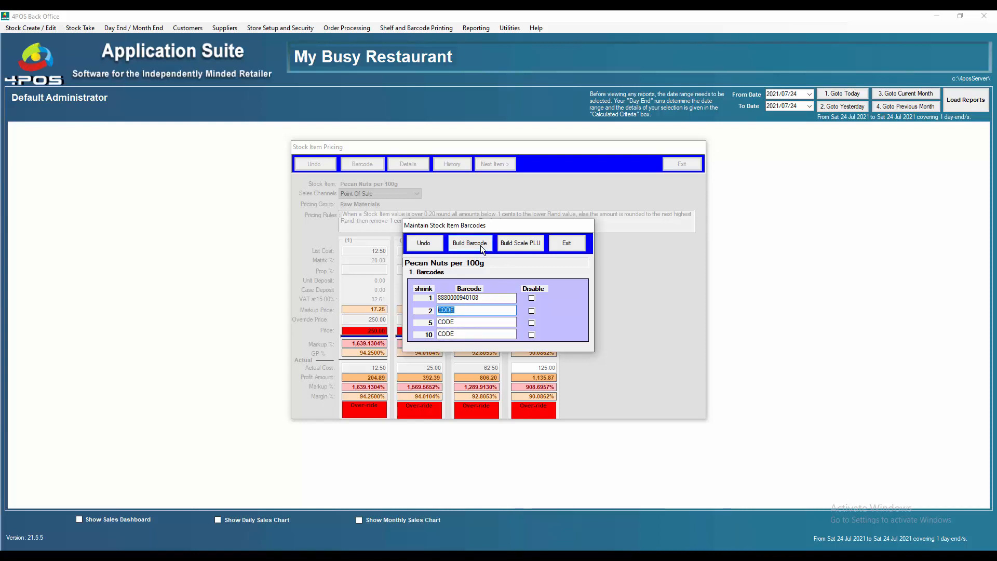
click(470, 242)
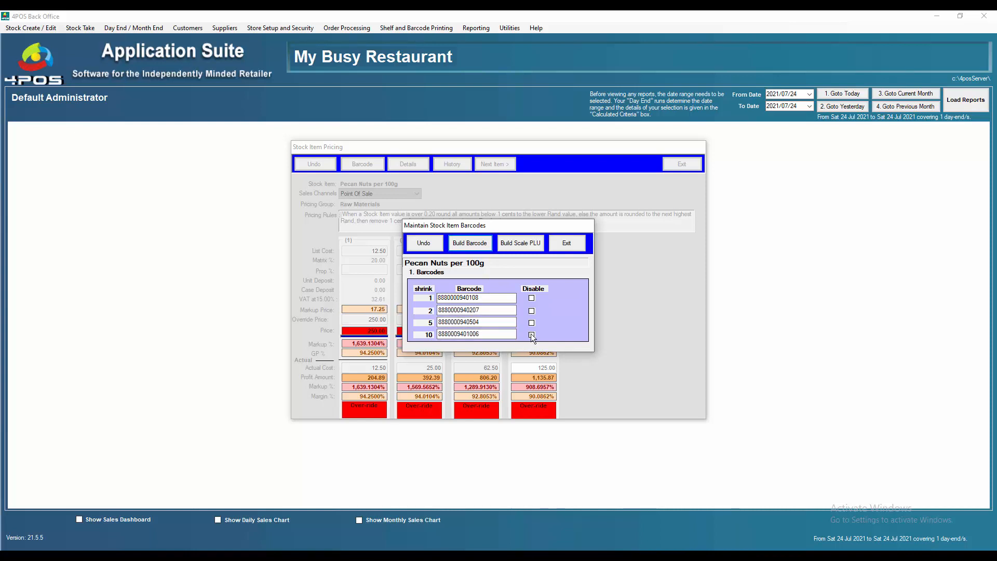
click(477, 311)
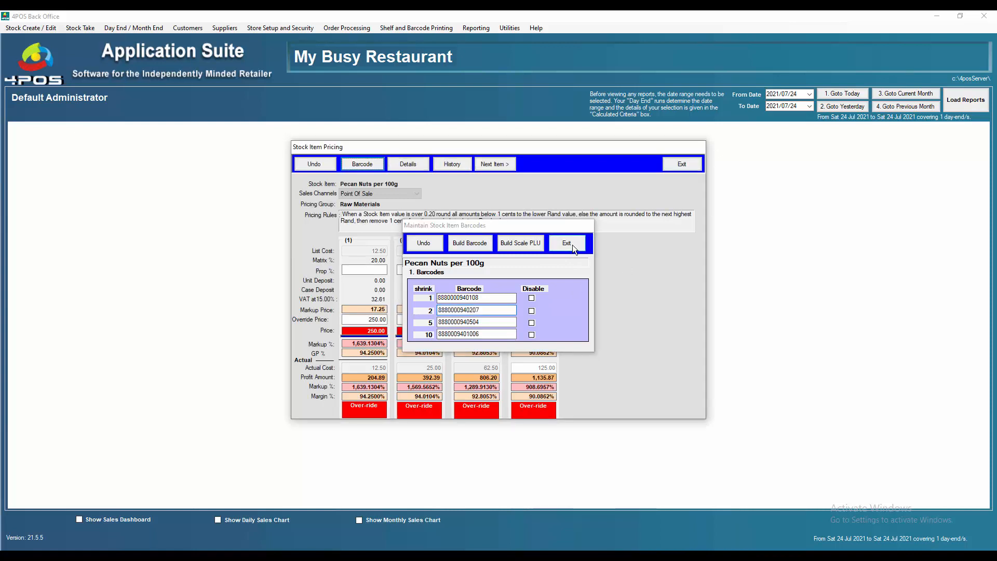
click(565, 243)
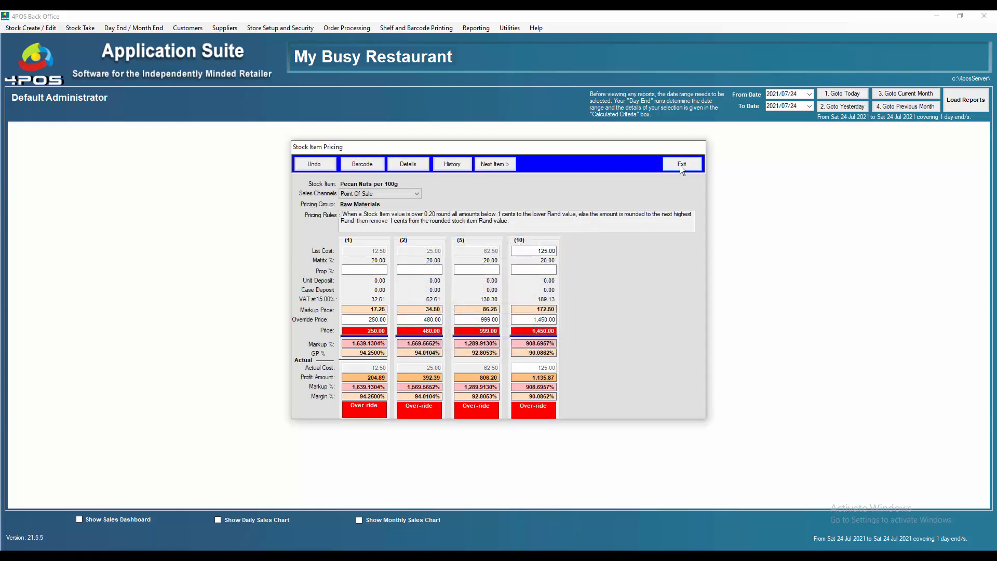
Exit the Stock Item Pricing and Select a Stock Item windows and answer the update POS prompt
click(681, 163)
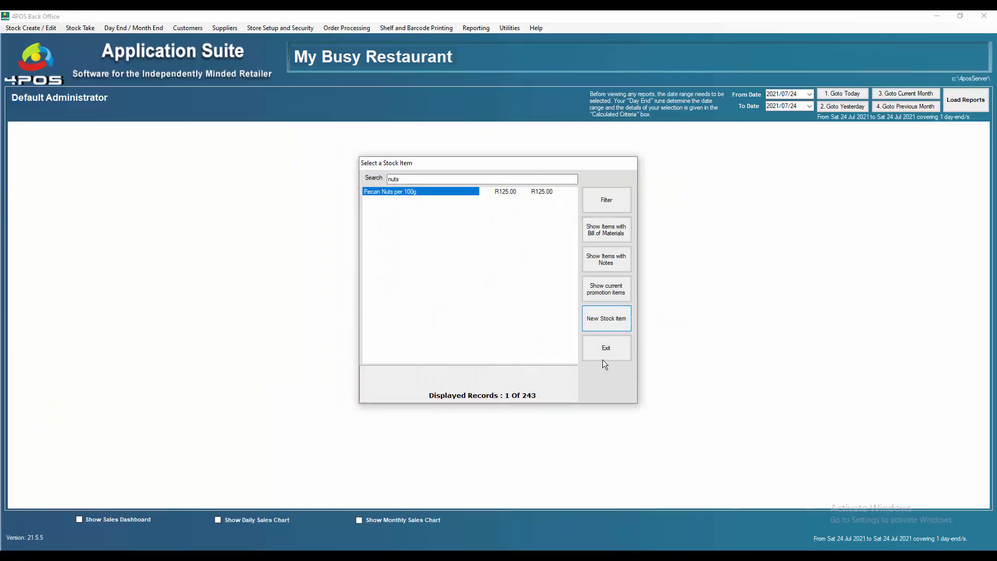
click(604, 348)
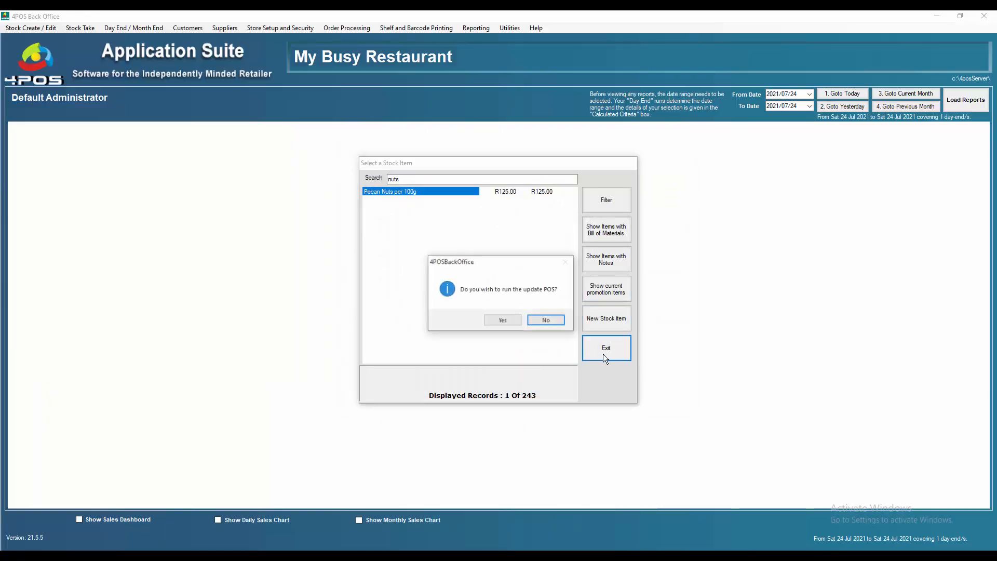
click(503, 320)
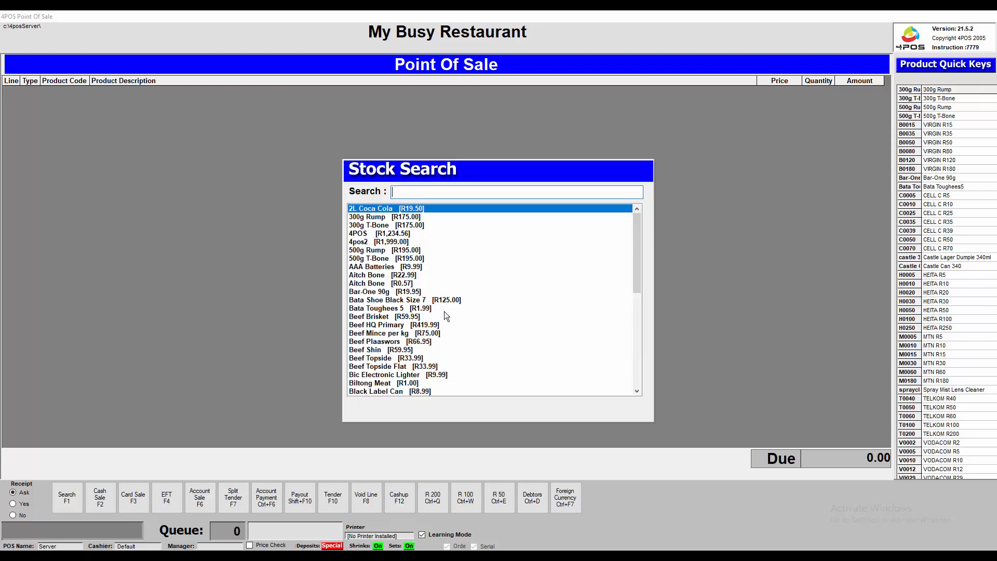
Search 'peca', add Pecan Nuts per 100g and set quantity 5 for the 999.00 shrink pack
text(peca)
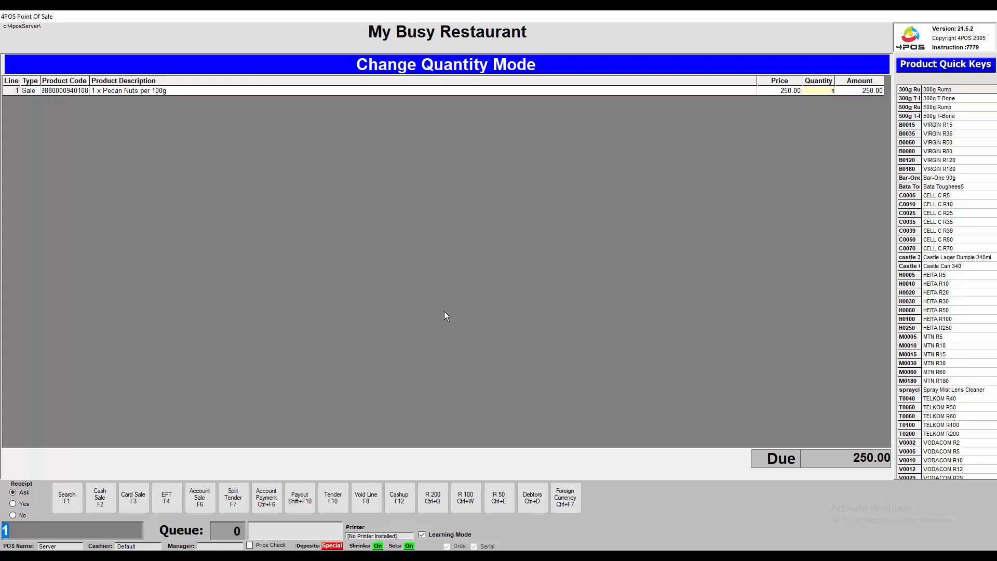
text(5)
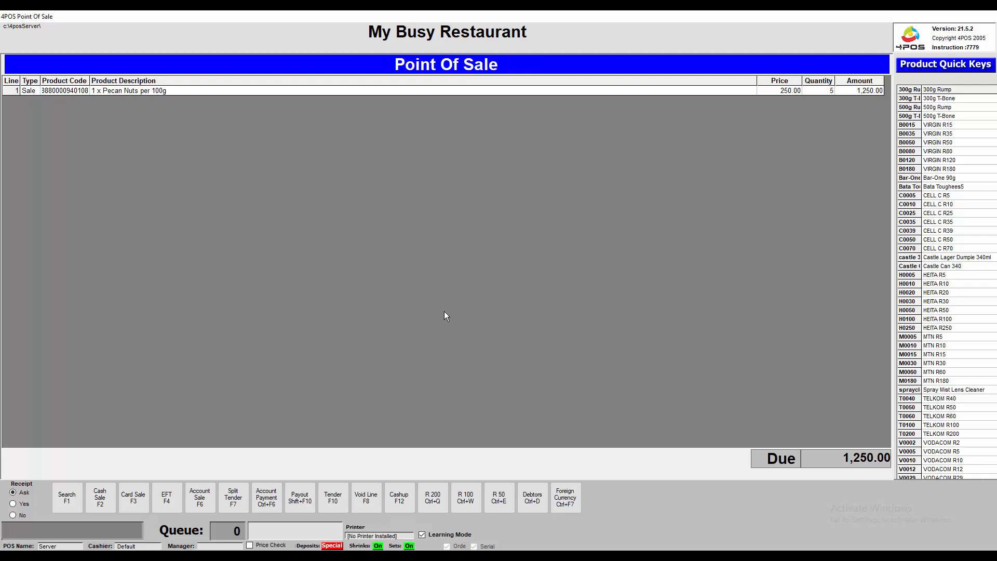
mouse_move(339, 487)
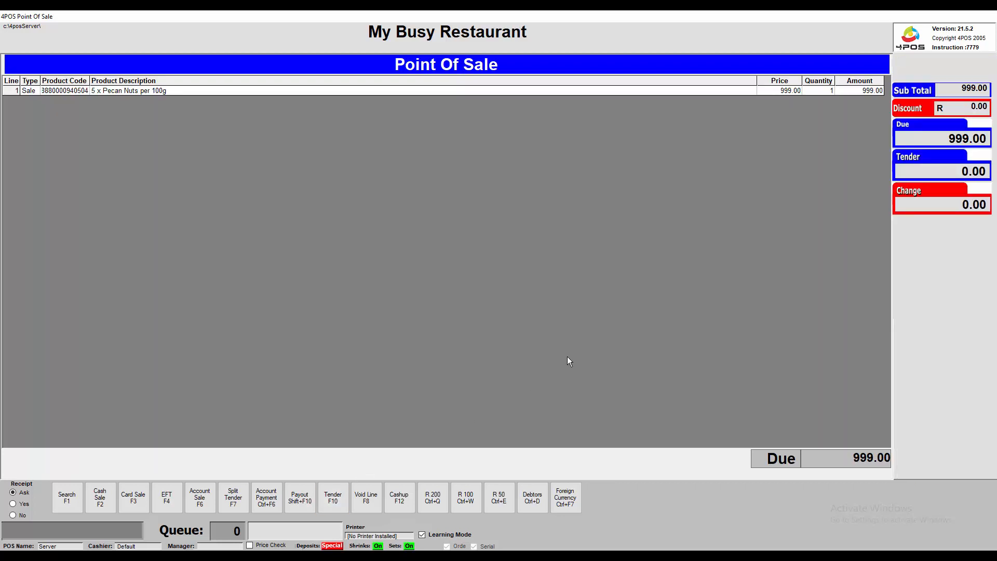
mouse_move(564, 357)
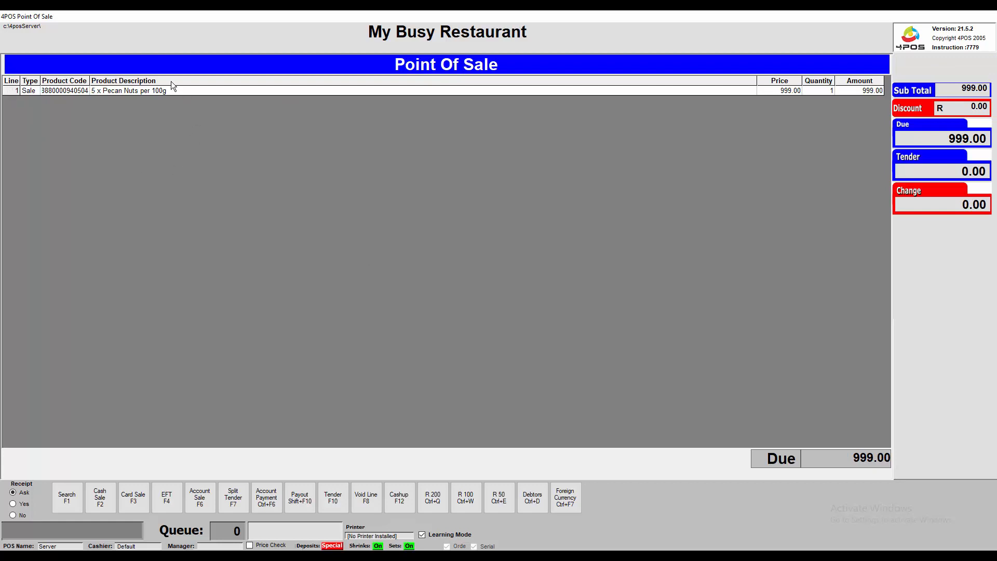
mouse_move(93, 96)
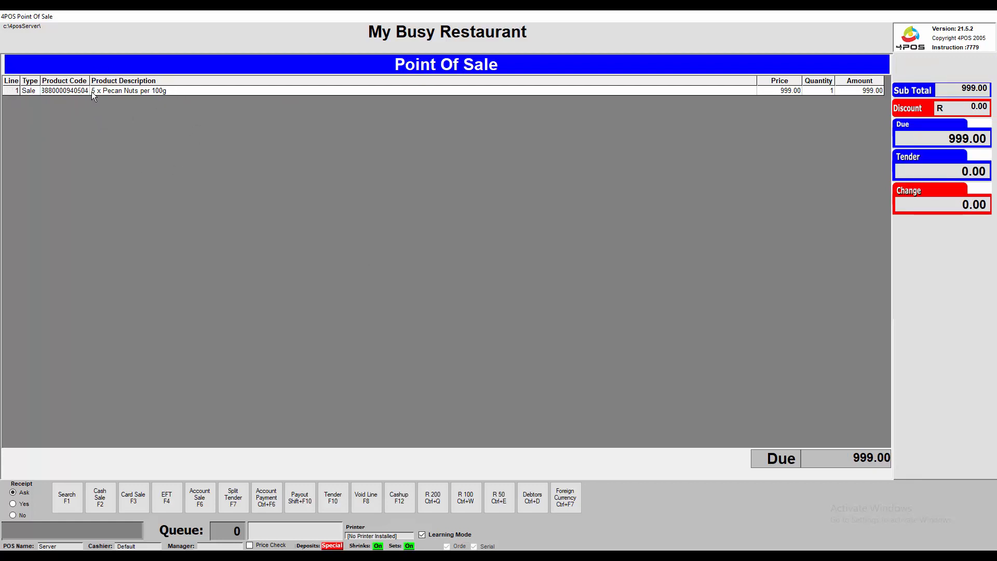
mouse_move(797, 94)
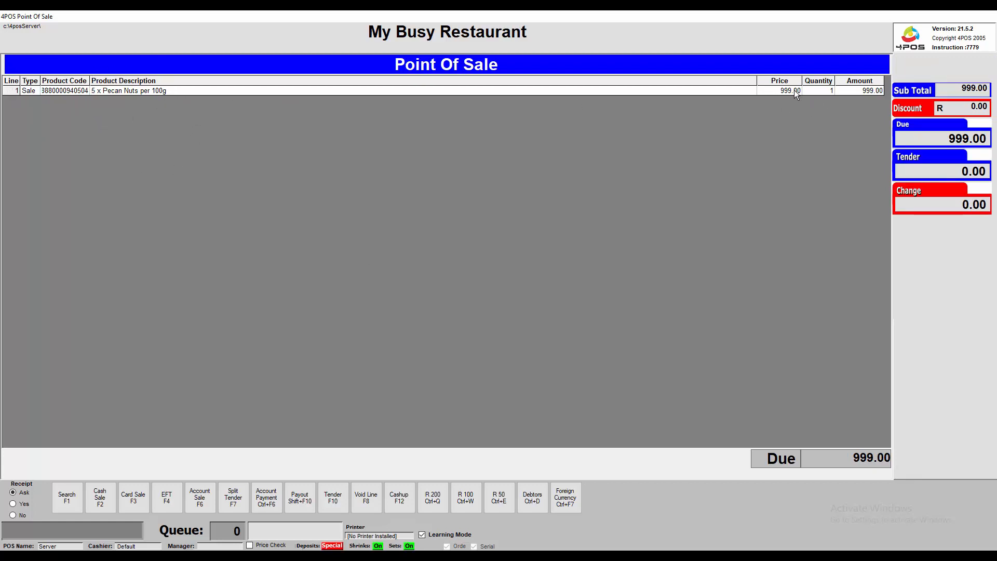
mouse_move(776, 133)
text(100000)
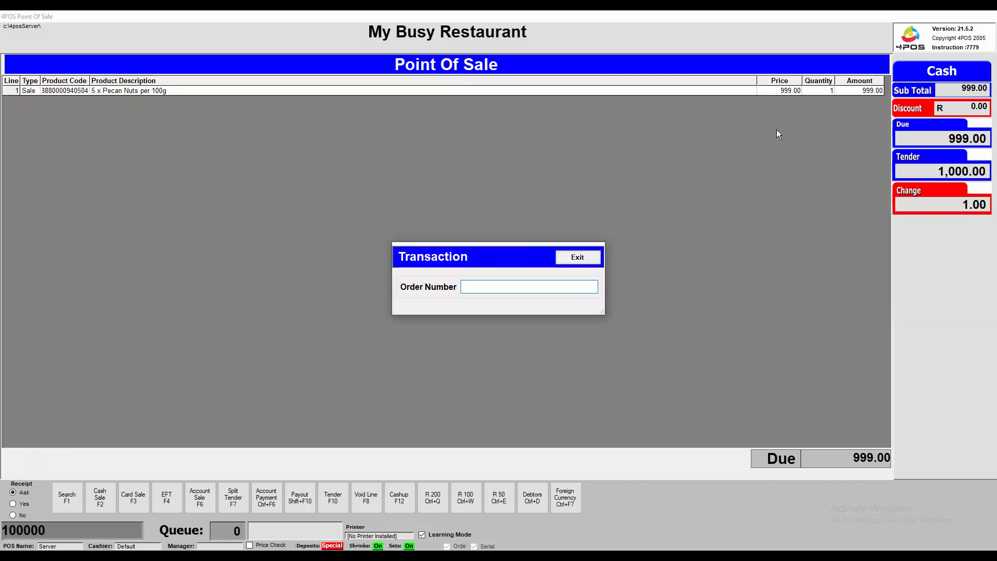
Tender 1,000.00 cash with 'test' order and serial numbers, skip printing and exit the receipt
text(test)
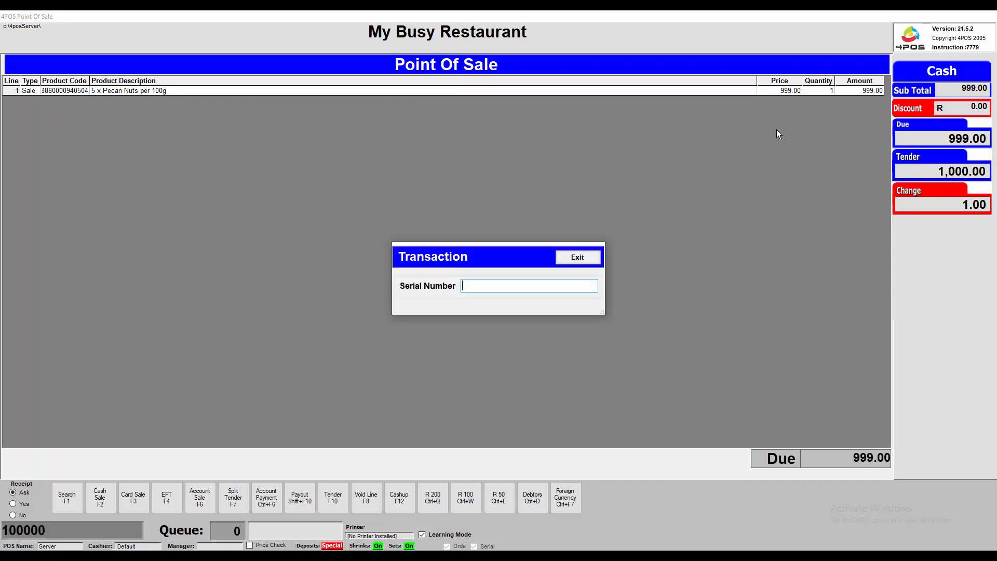
text(t)
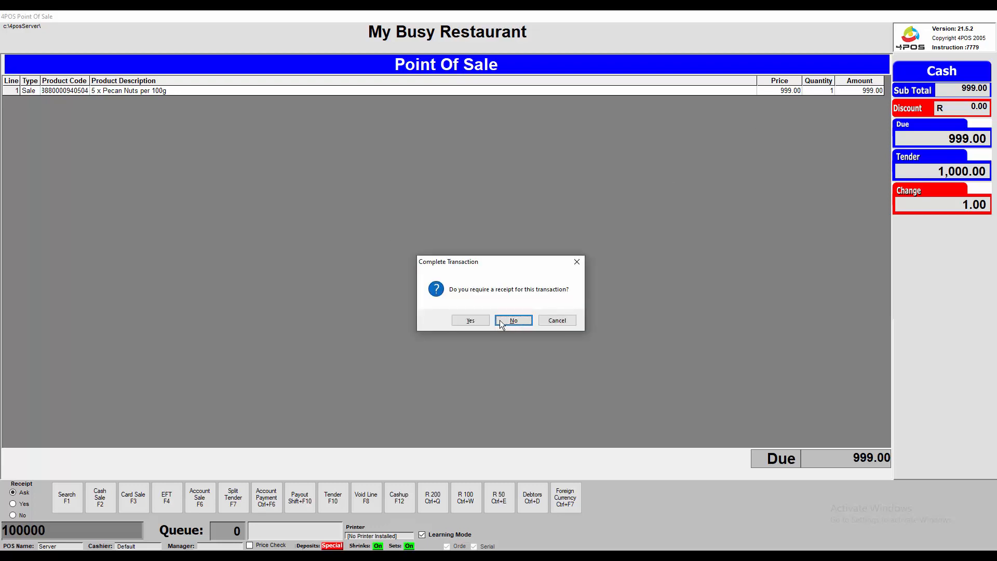
click(512, 320)
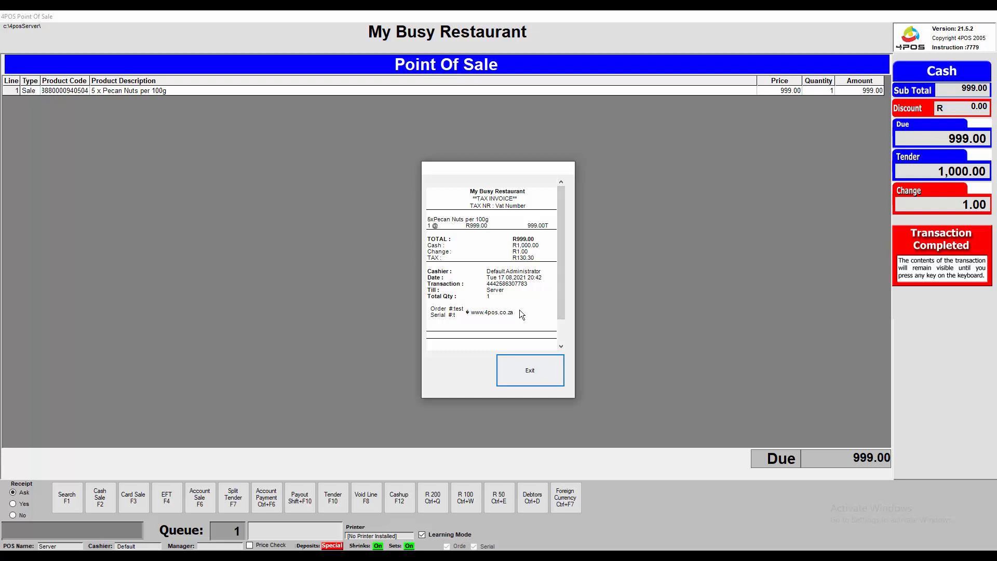
click(530, 370)
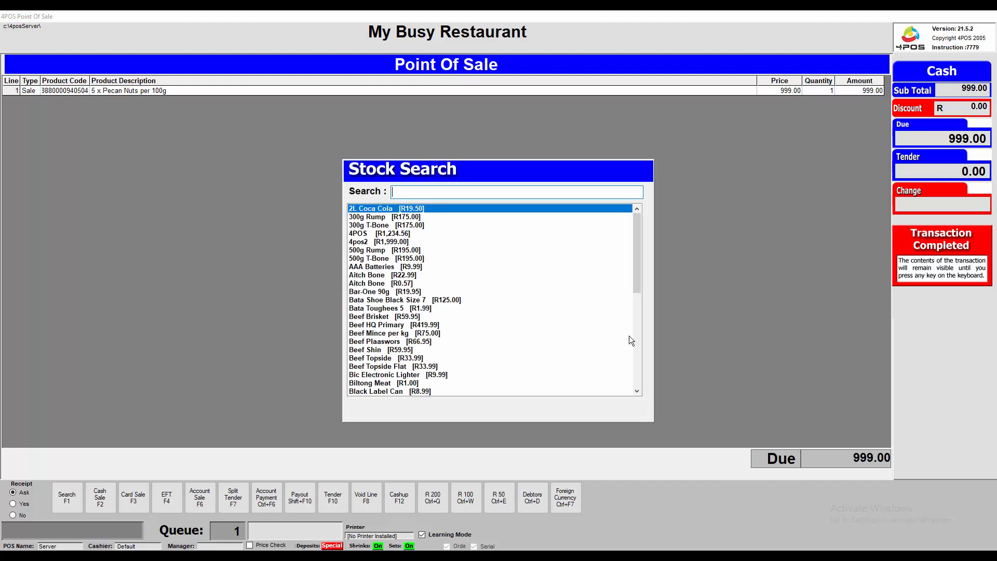
Search 'cas', add the 12 x Castle Can 340 pack at quantity 2 for 205.98 due
text(cas)
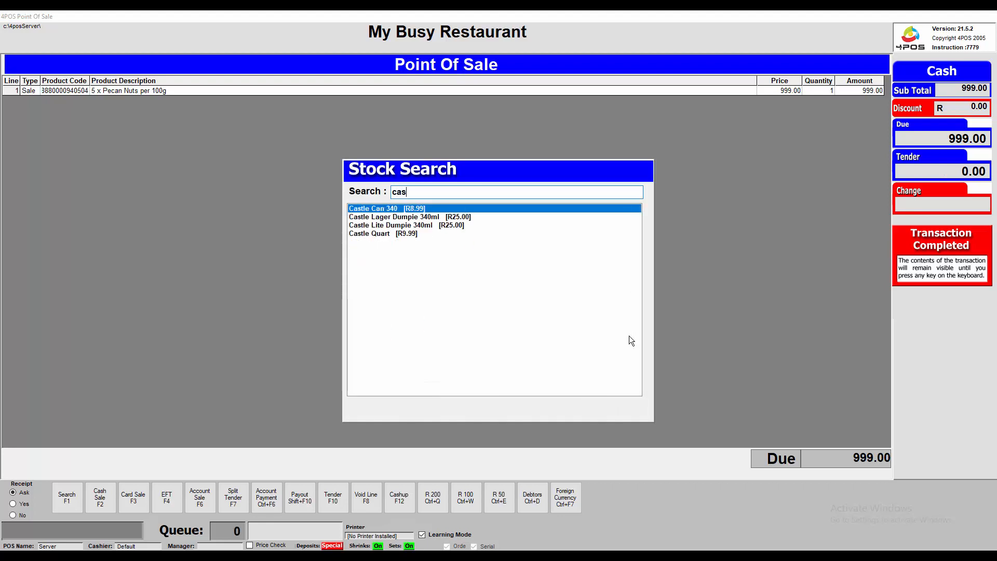
double_click(373, 208)
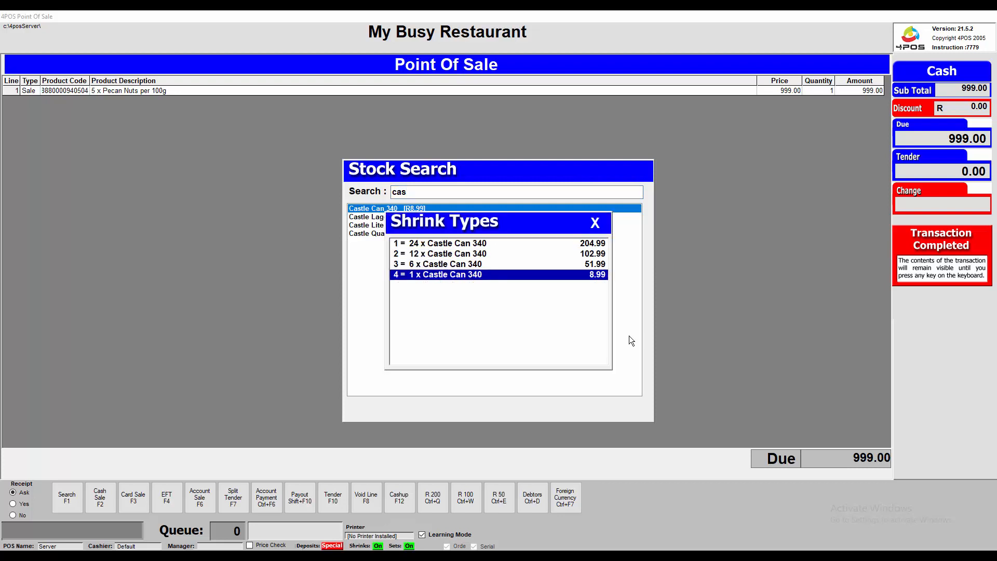
click(446, 253)
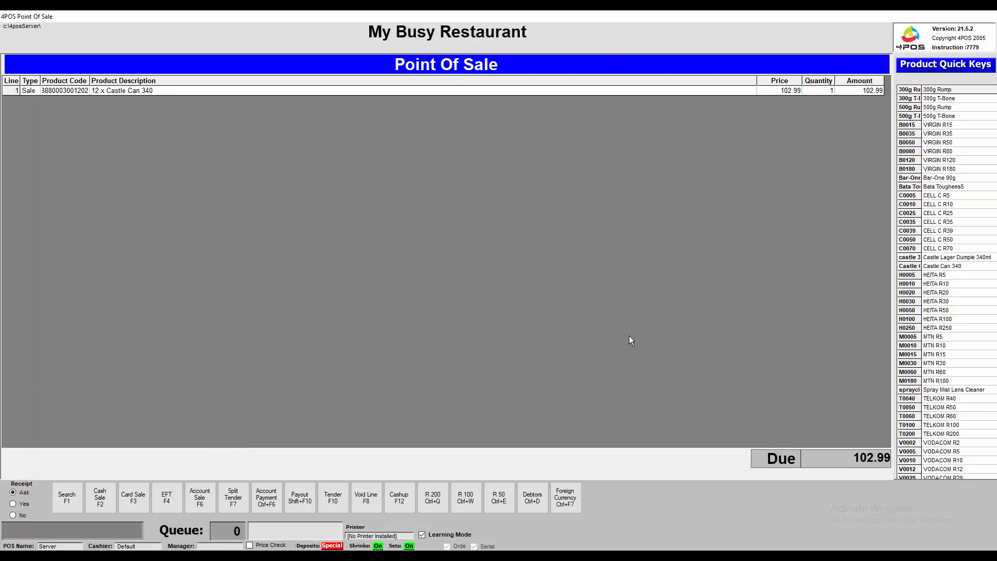
mouse_move(631, 339)
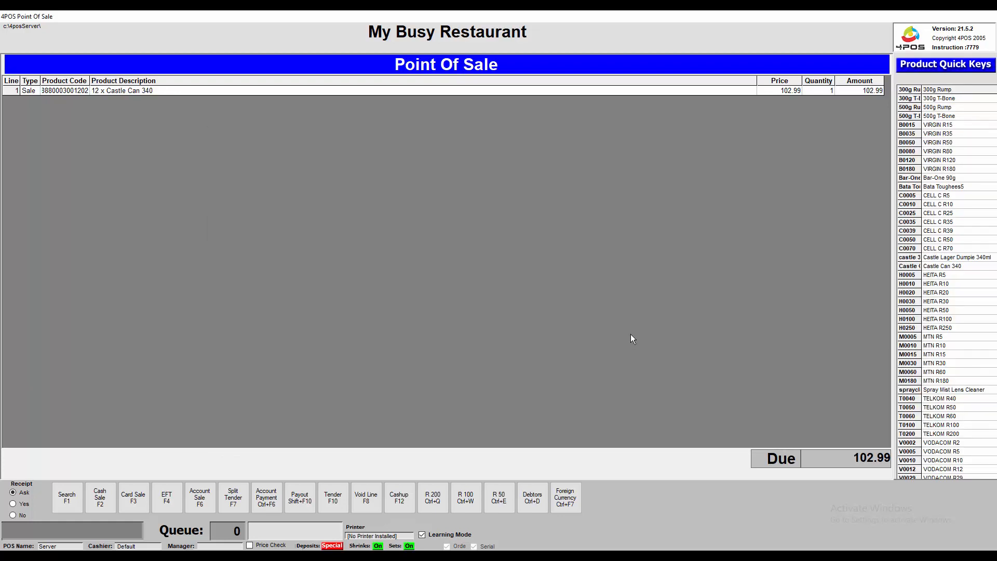
mouse_move(360, 543)
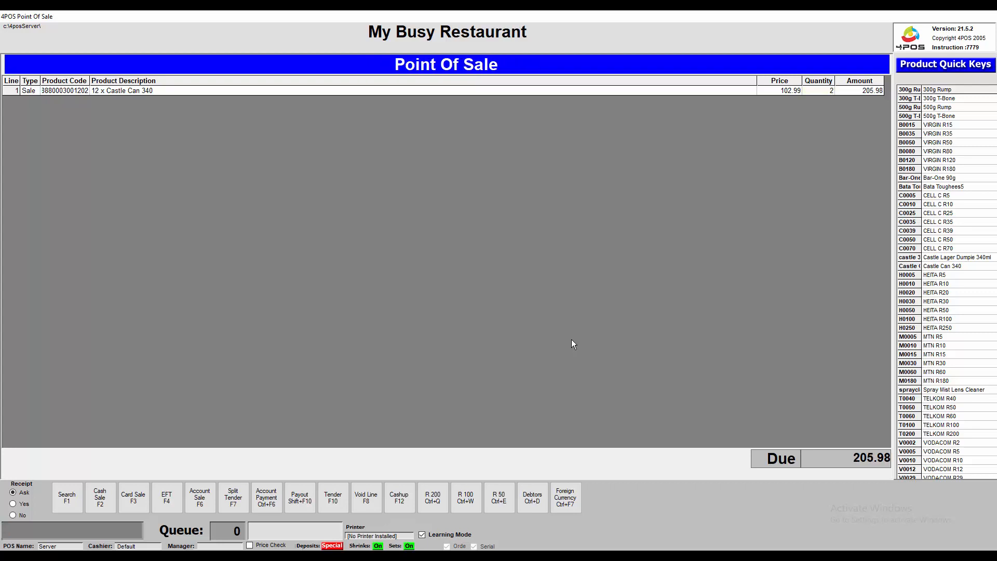
click(67, 497)
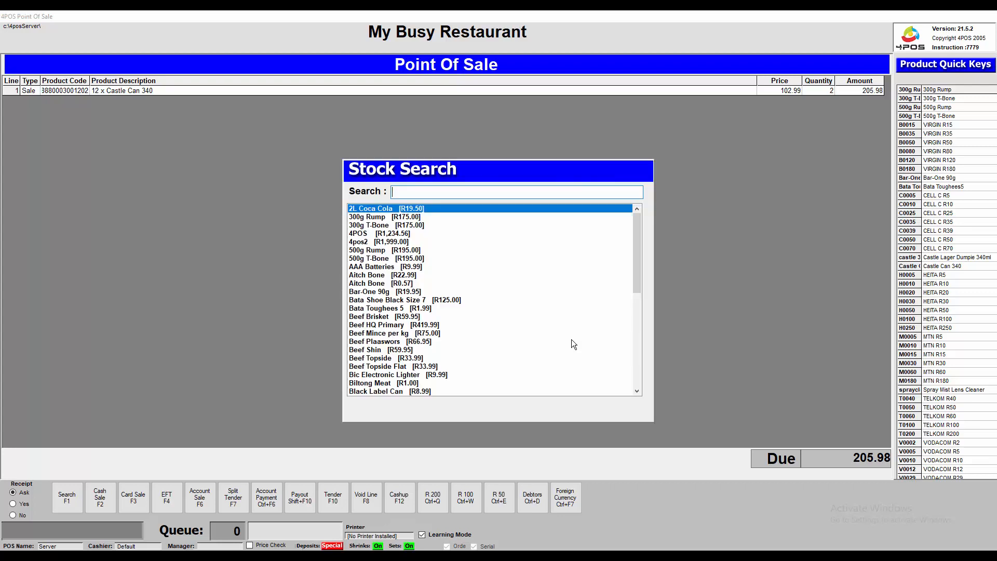
Search 'cok', add the 2 x Coke 1l pack and go to Tender with 224.98 due
text(cok)
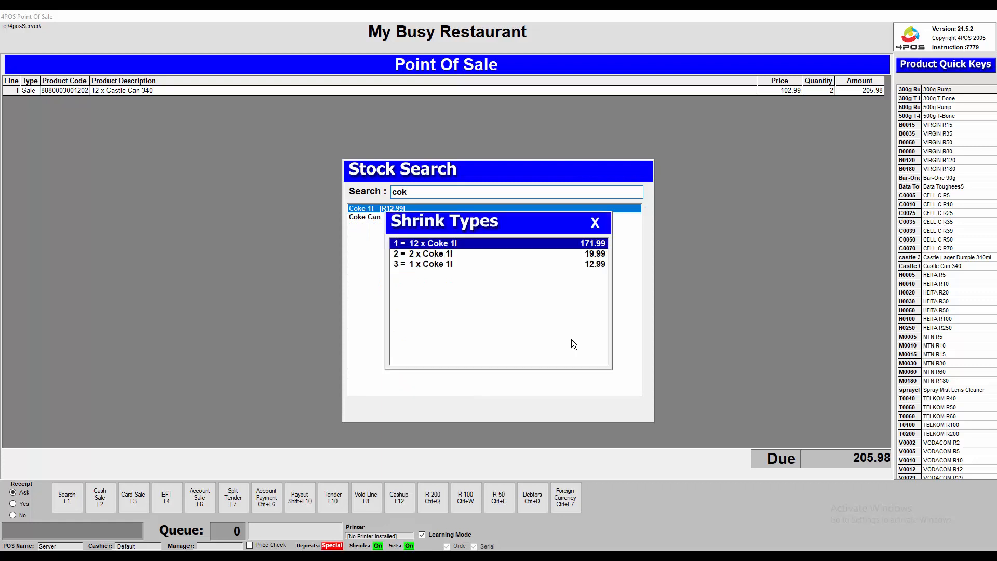
click(445, 254)
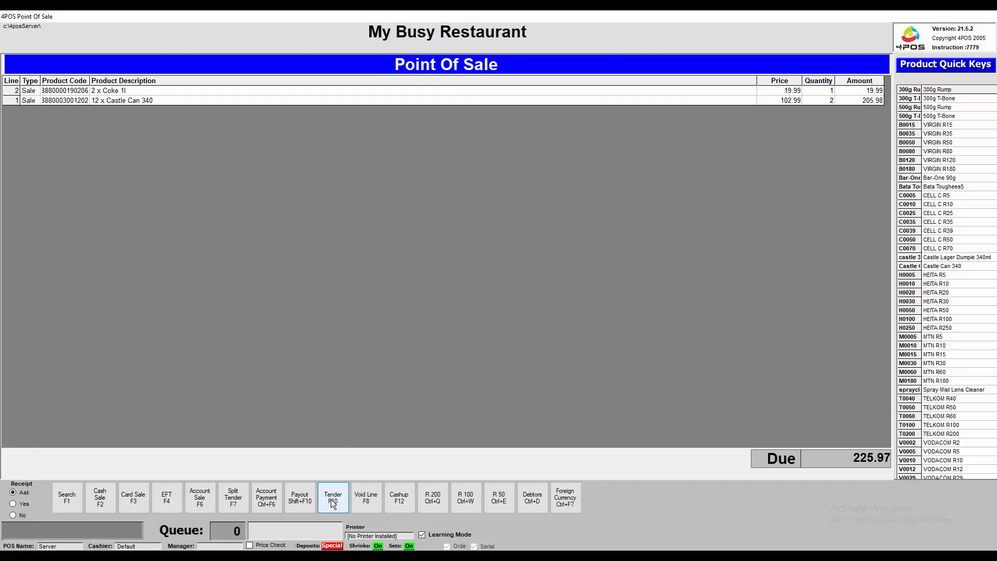
click(332, 497)
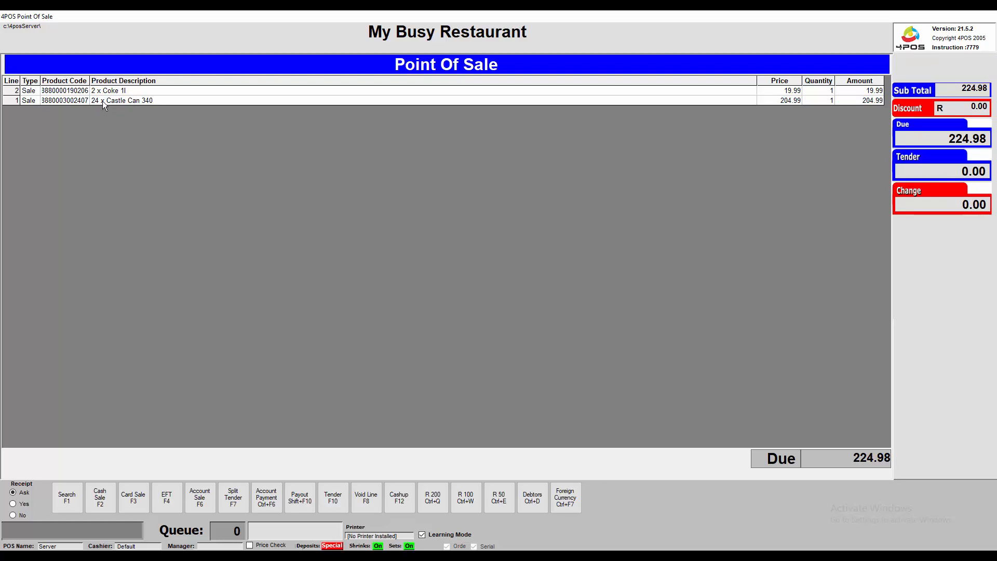
mouse_move(512, 107)
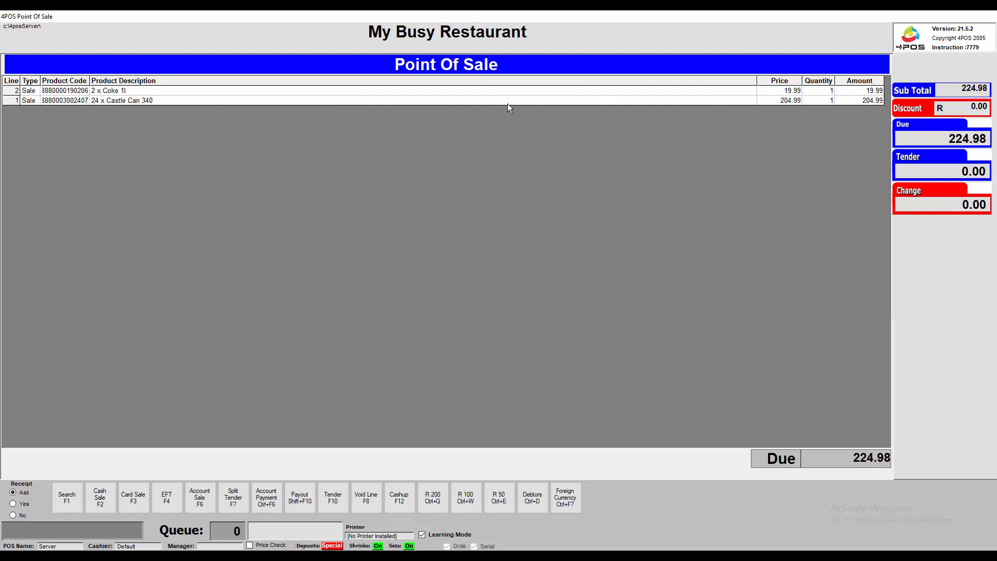
mouse_move(520, 155)
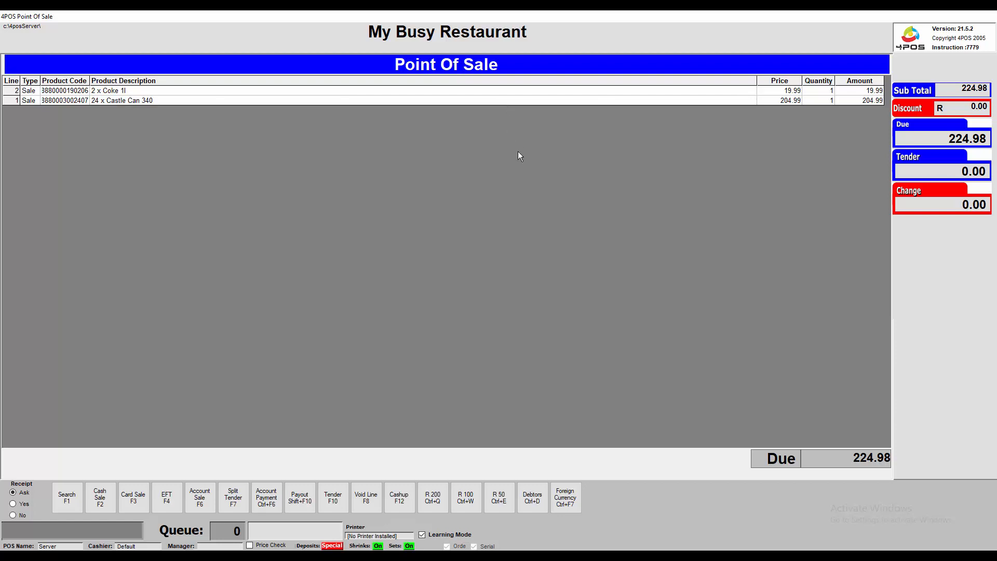